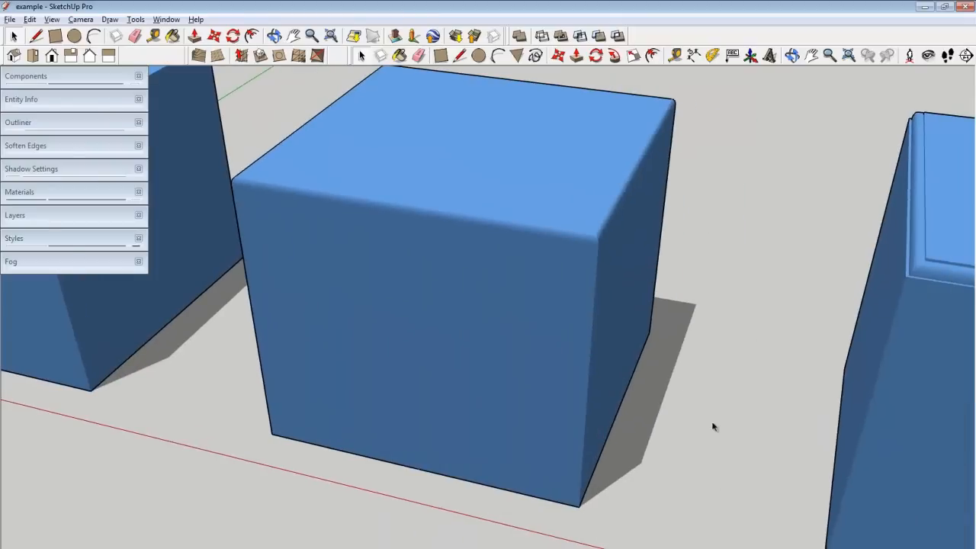
mouse_move(711, 394)
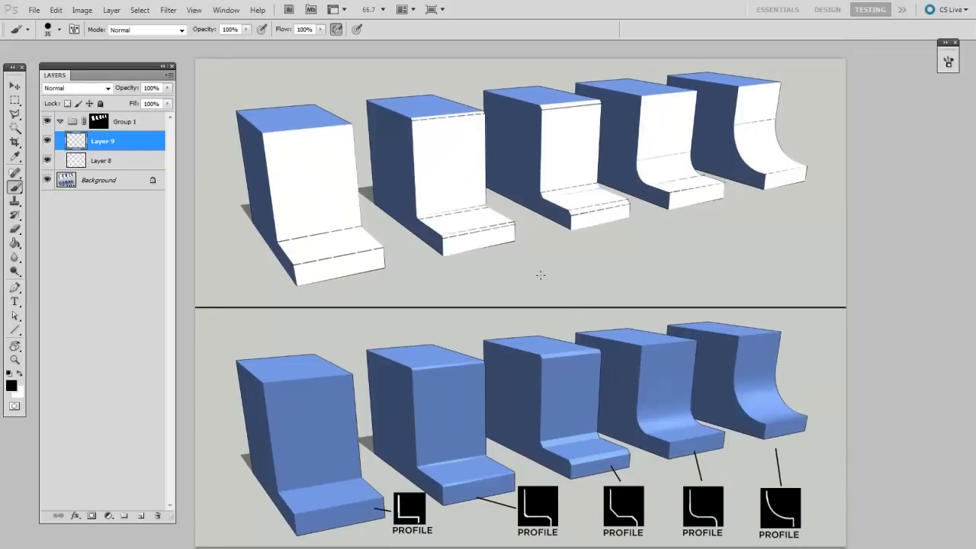
mouse_move(751, 285)
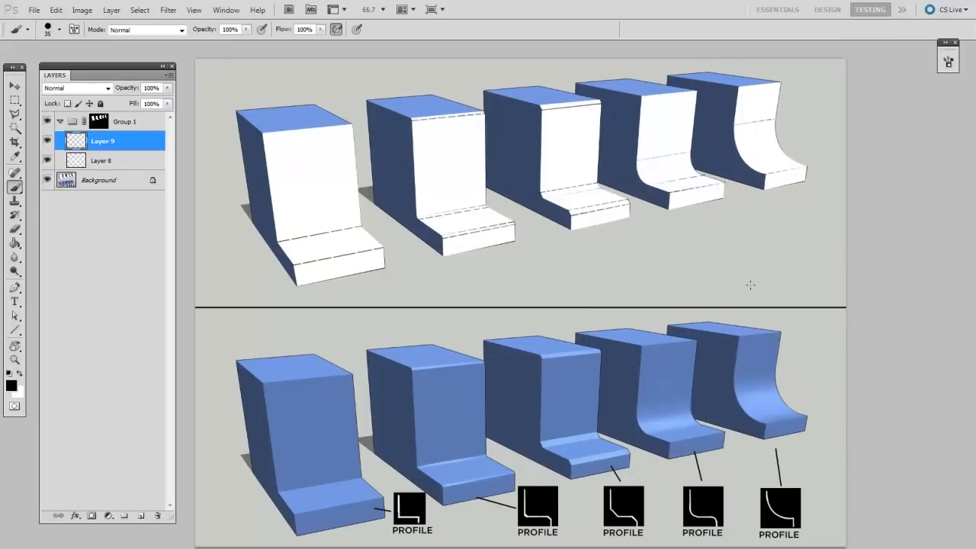
mouse_move(781, 288)
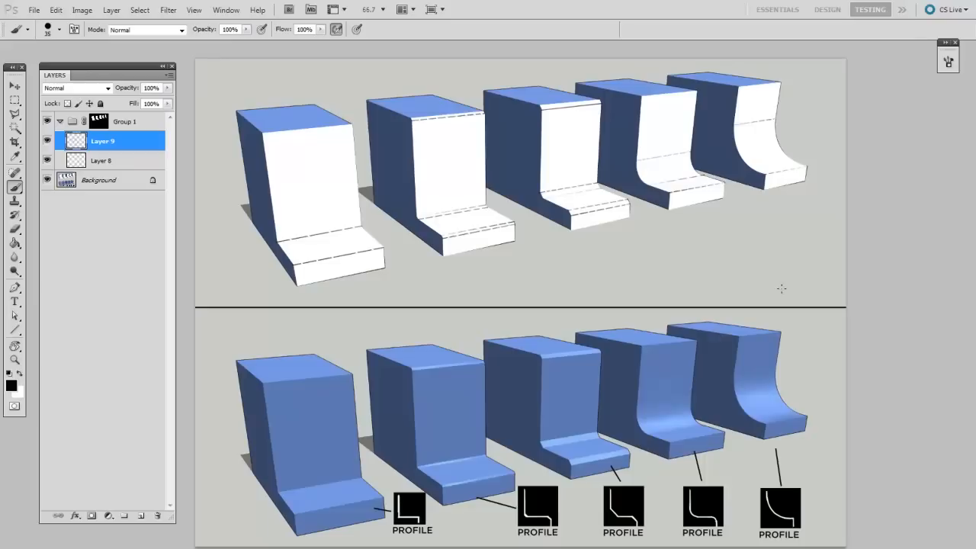
mouse_move(755, 297)
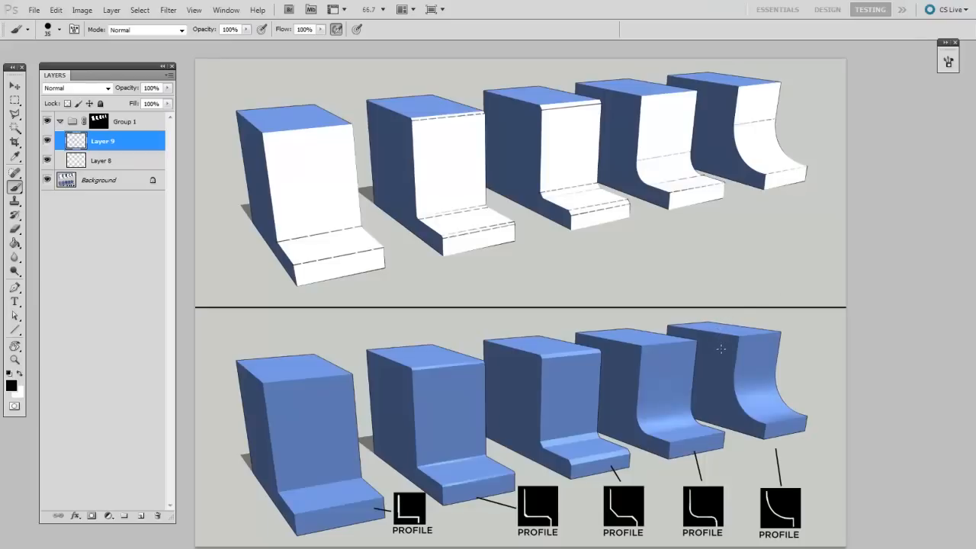
mouse_move(728, 366)
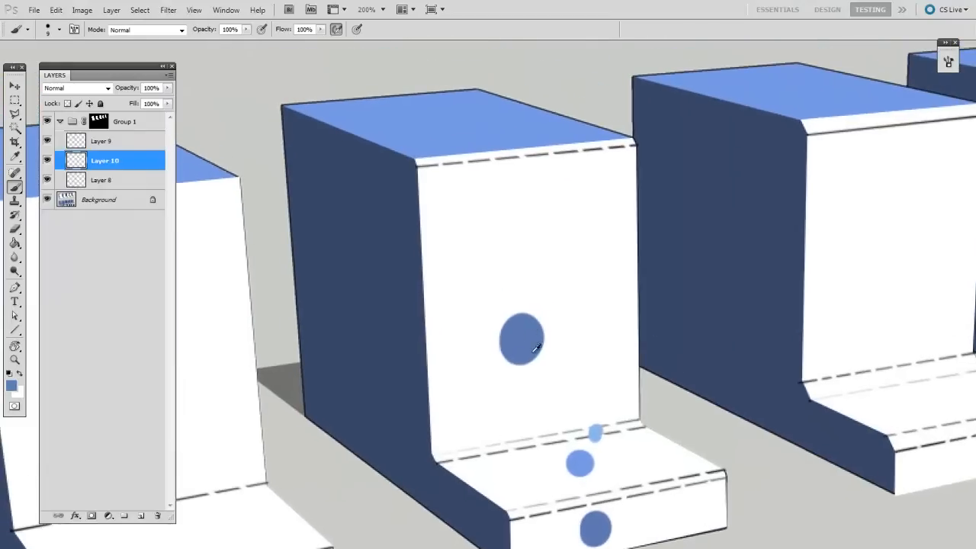
Brush solid blue over the block's upright face and onto the step below it
drag(521, 343, 567, 287)
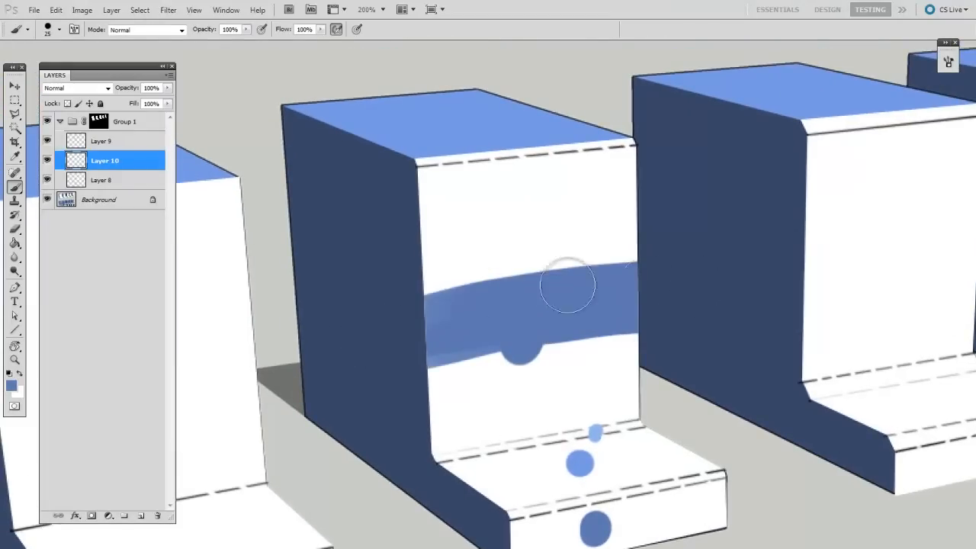
drag(567, 286, 652, 359)
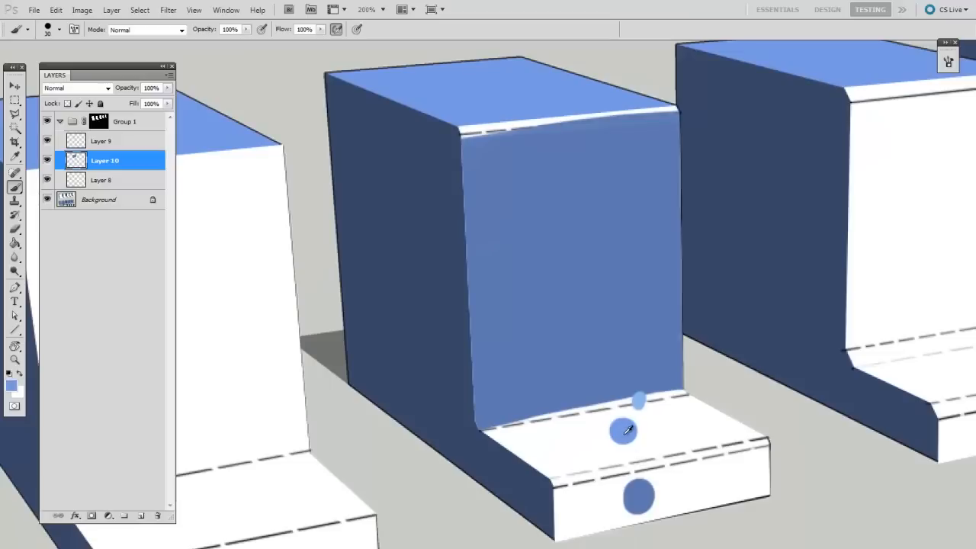
drag(625, 430, 561, 448)
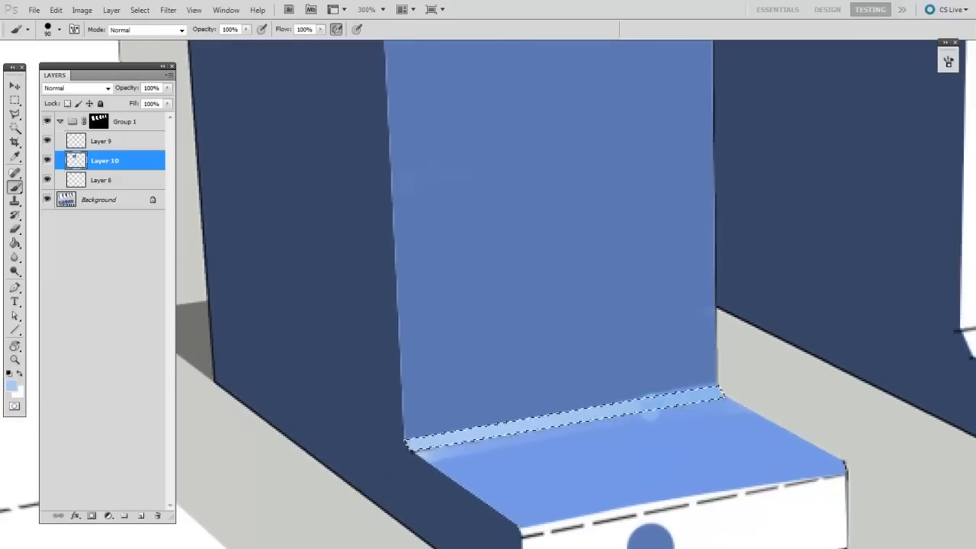
Brush blue along the step's surface toward the inner bend
click(101, 180)
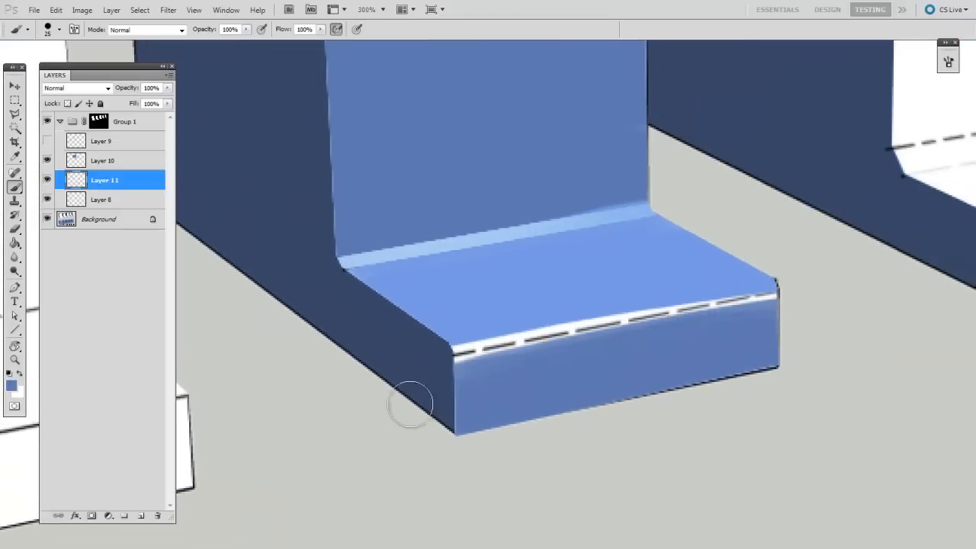
Paint a lighter blue highlight stroke over the dashed line on the step's front edge
click(15, 114)
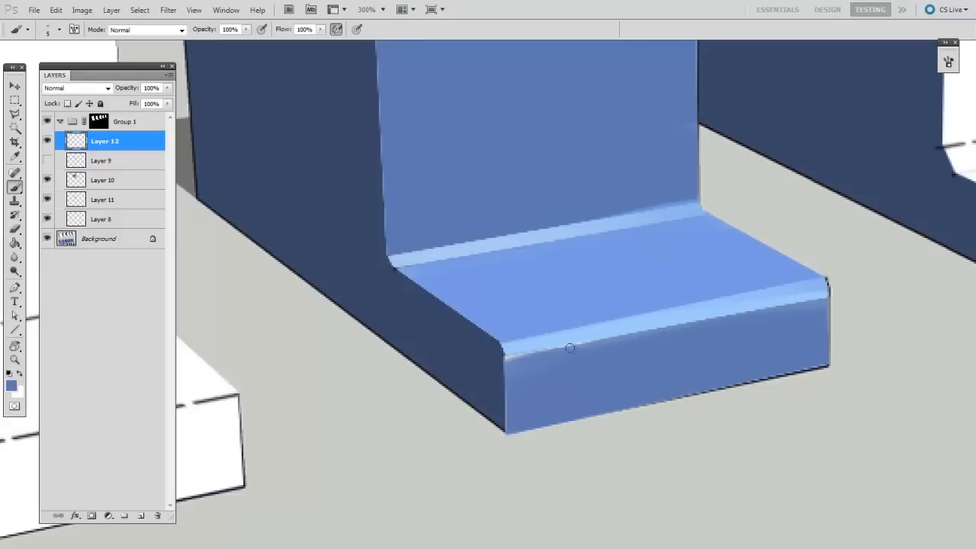
mouse_move(679, 305)
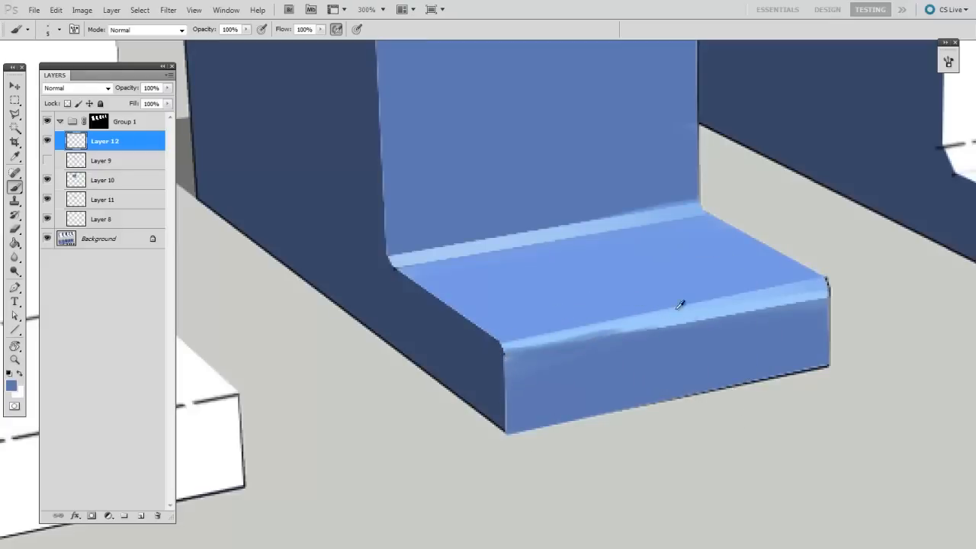
mouse_move(578, 354)
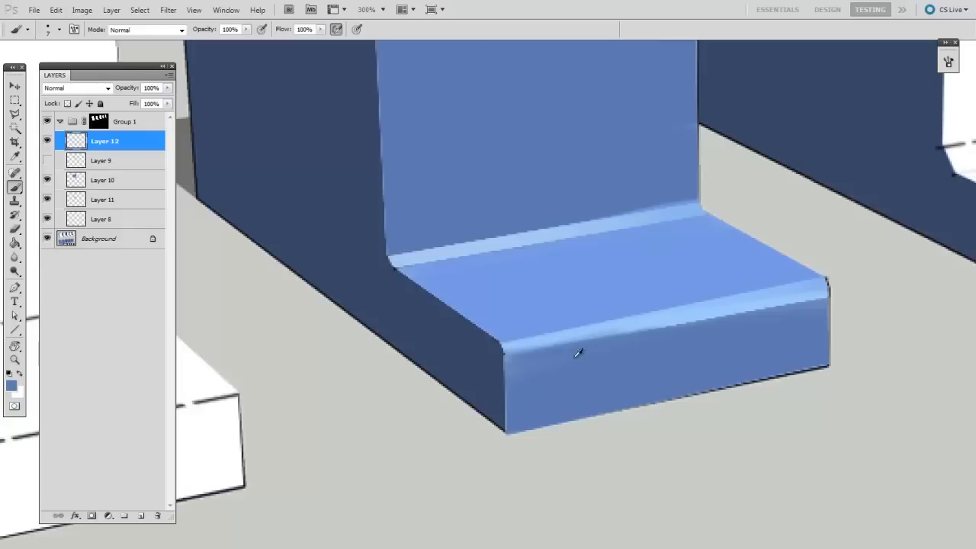